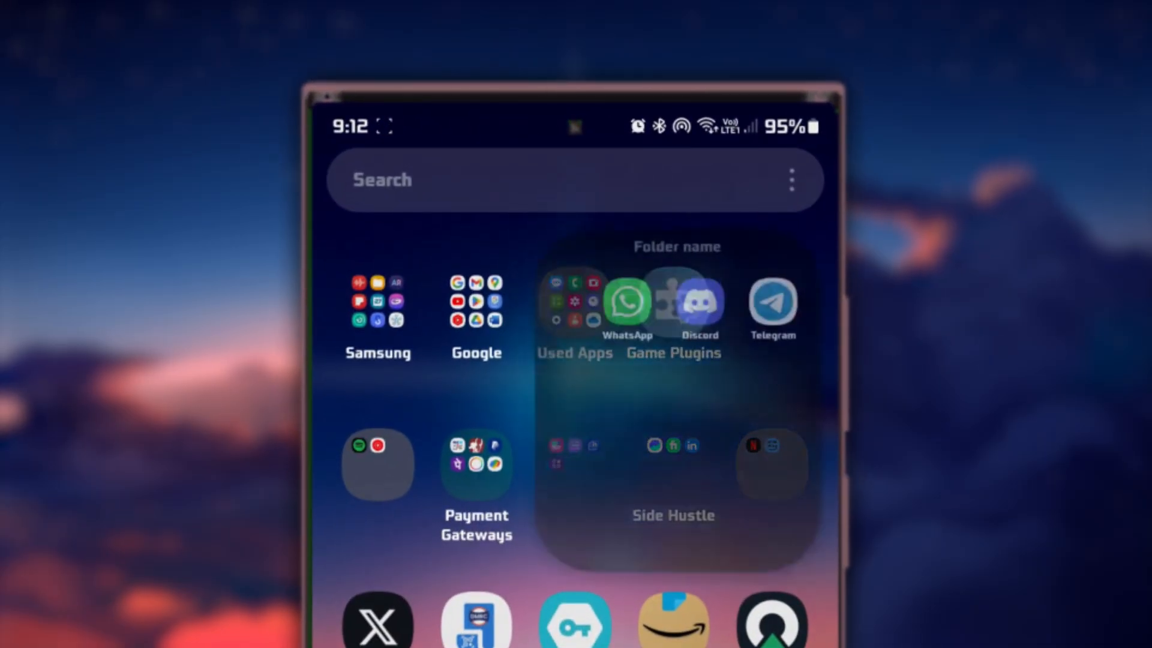
# - Switch Discord's voice input mode from Push to Talk to Voice Activity, then exit the app
pyautogui.click(699, 301)
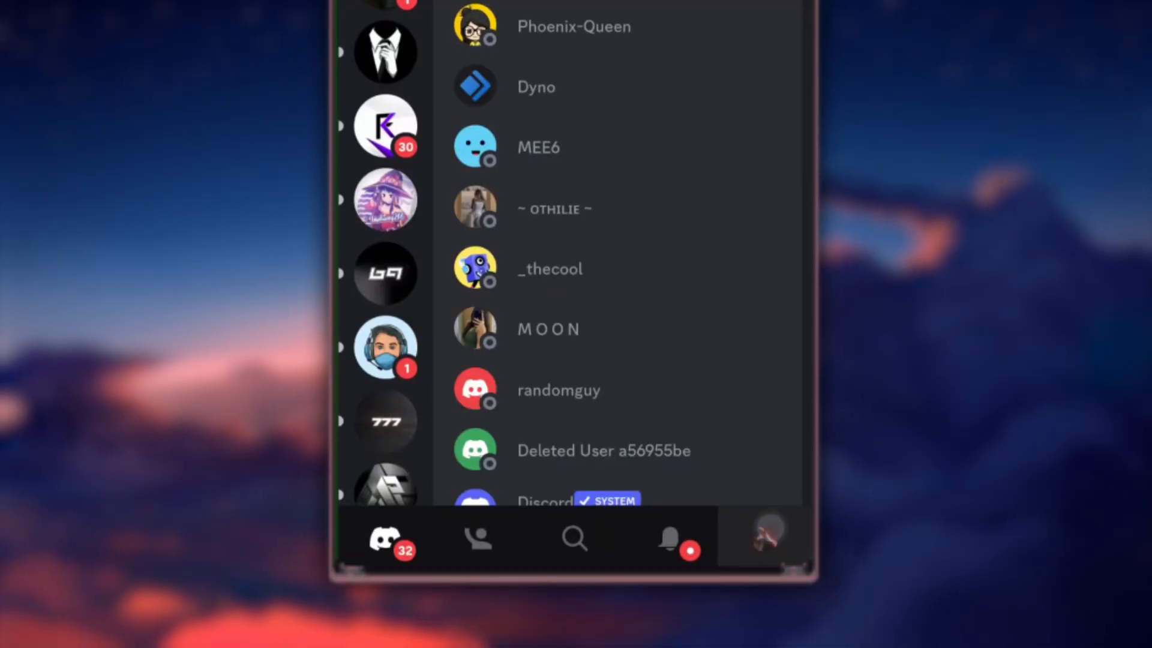
pyautogui.click(764, 535)
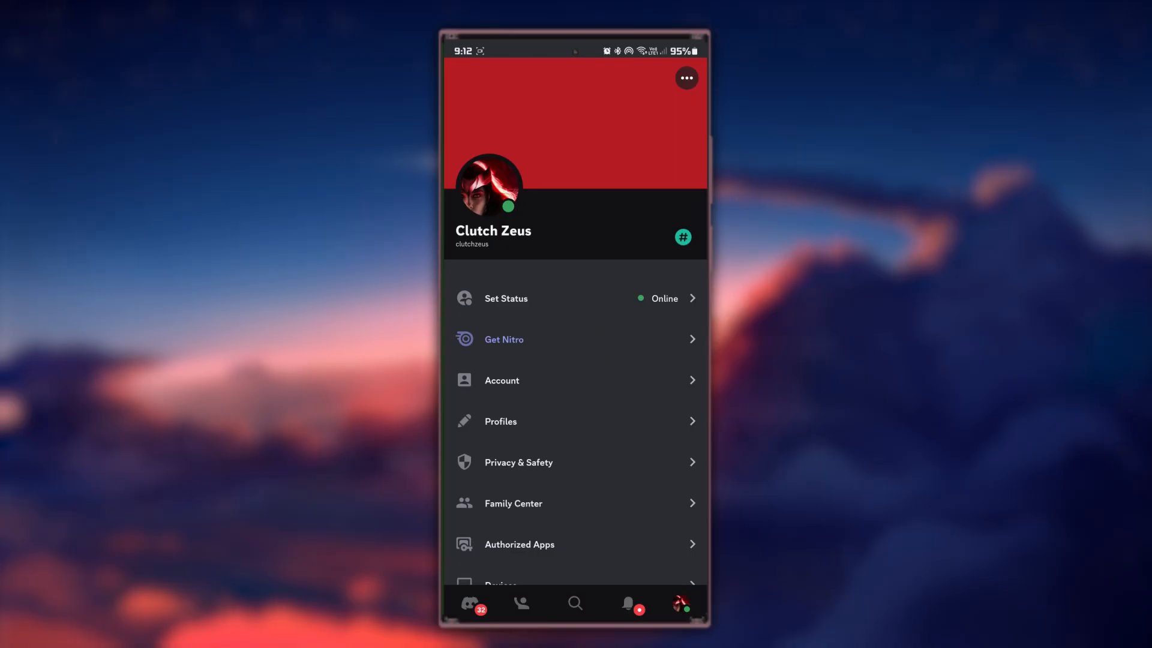
pyautogui.scroll(-3)
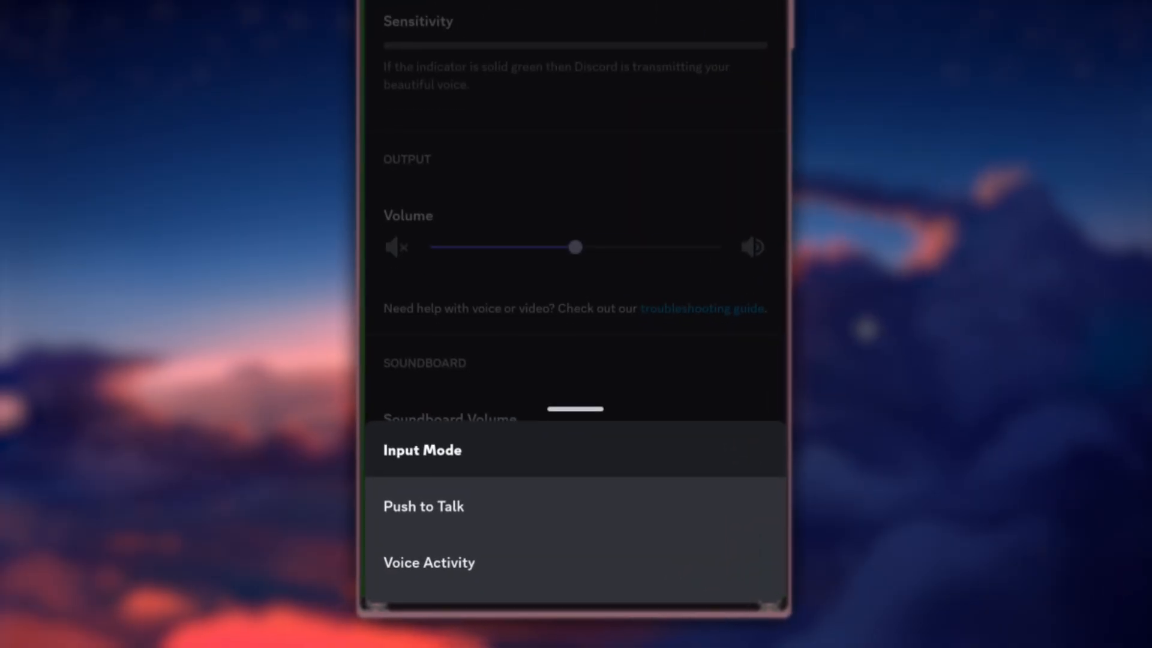
pyautogui.click(429, 562)
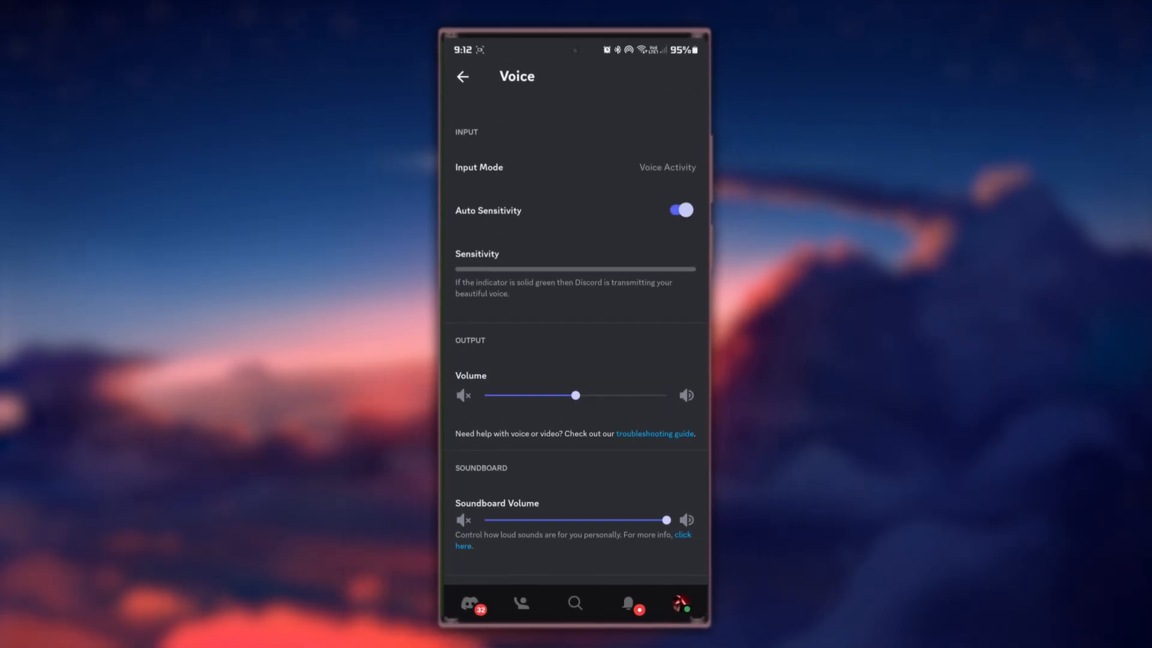
pyautogui.press('HOME')
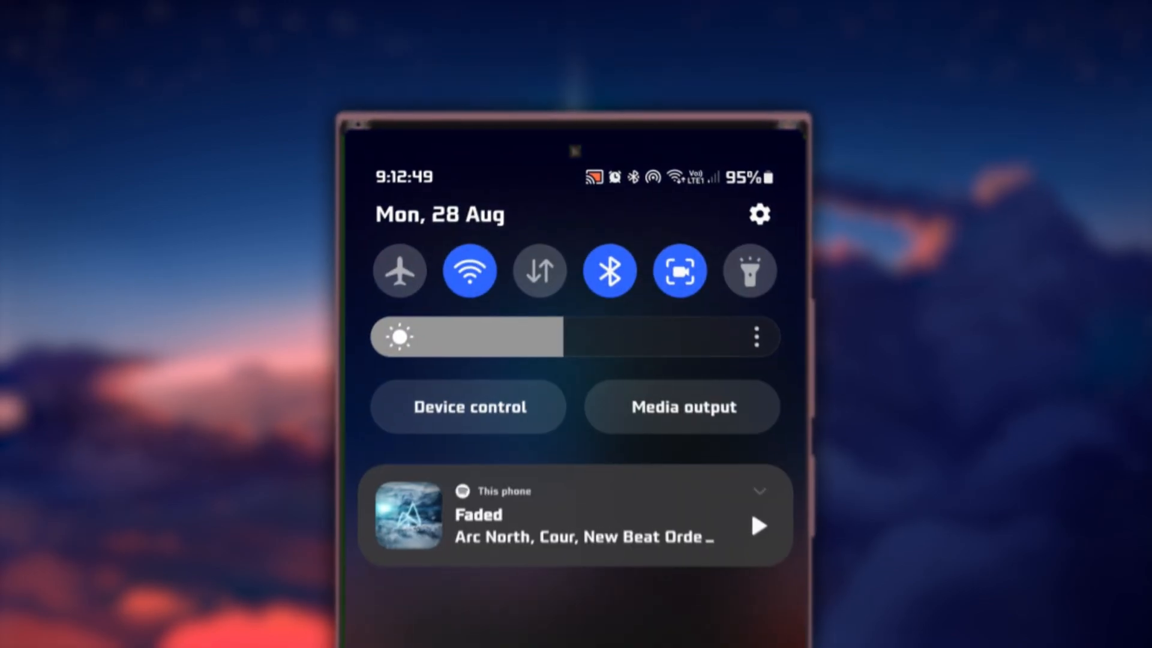
# - Open Discord's storage details under Apps in Android Settings to clear its cache
pyautogui.click(758, 213)
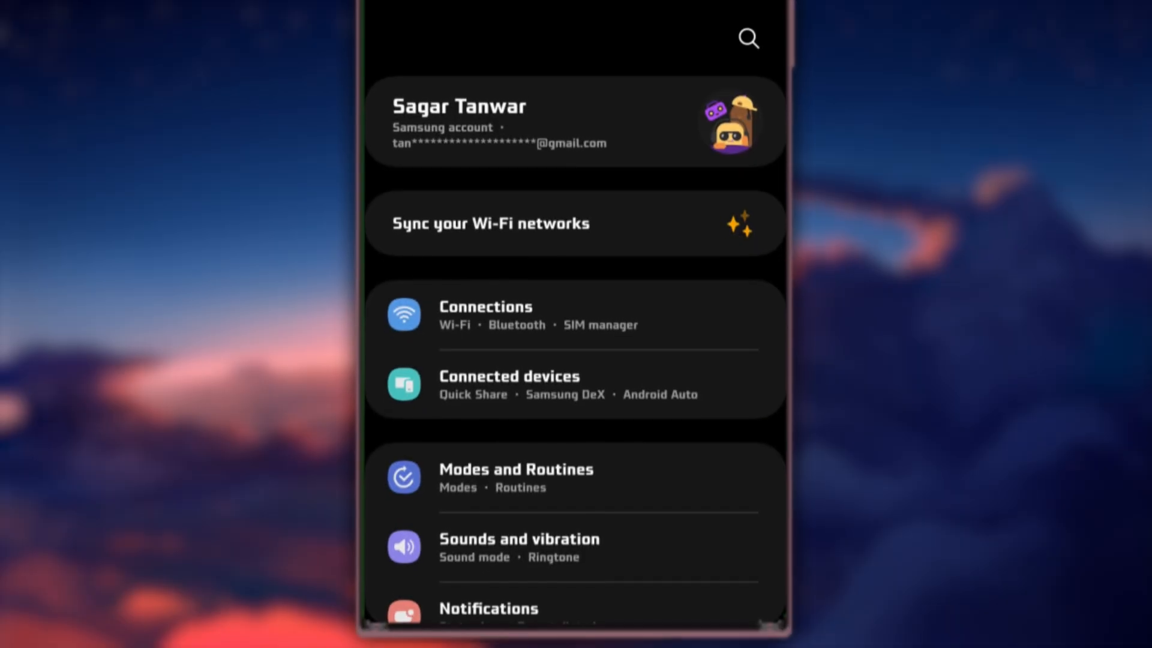
pyautogui.scroll(-3)
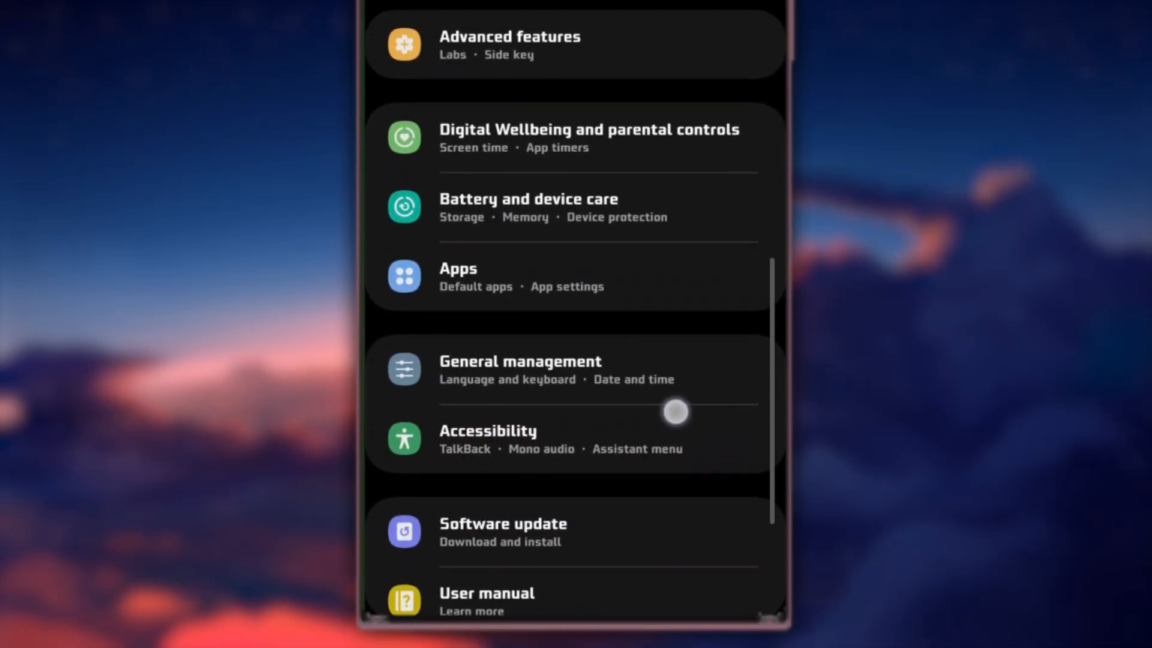
pyautogui.click(458, 269)
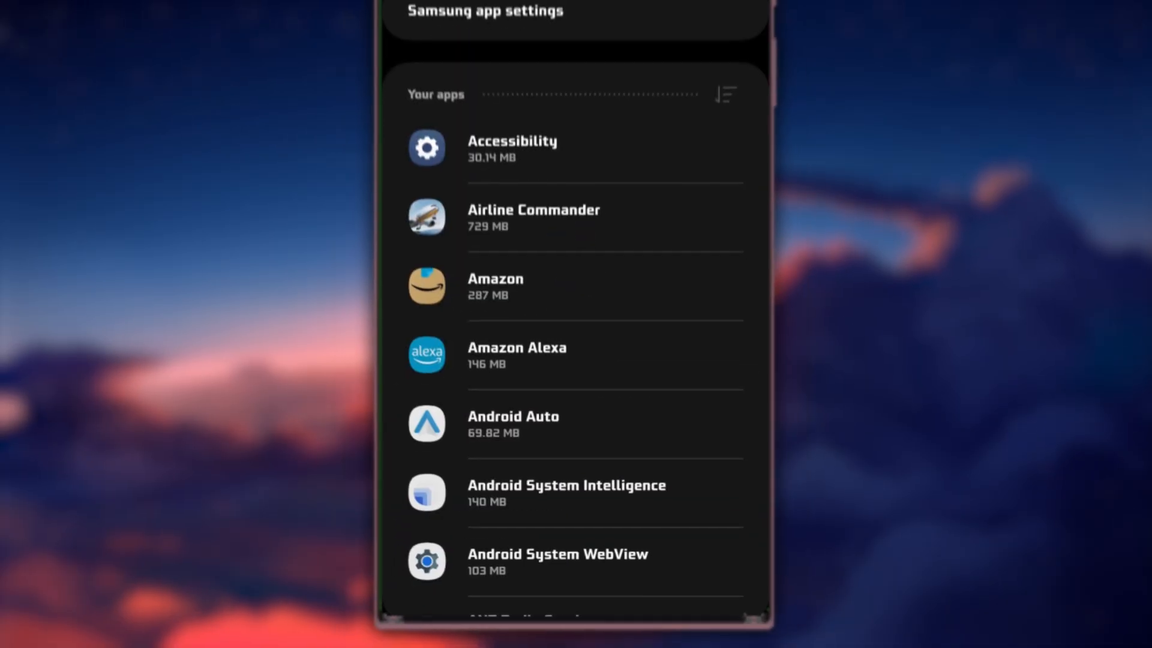
pyautogui.scroll(-3)
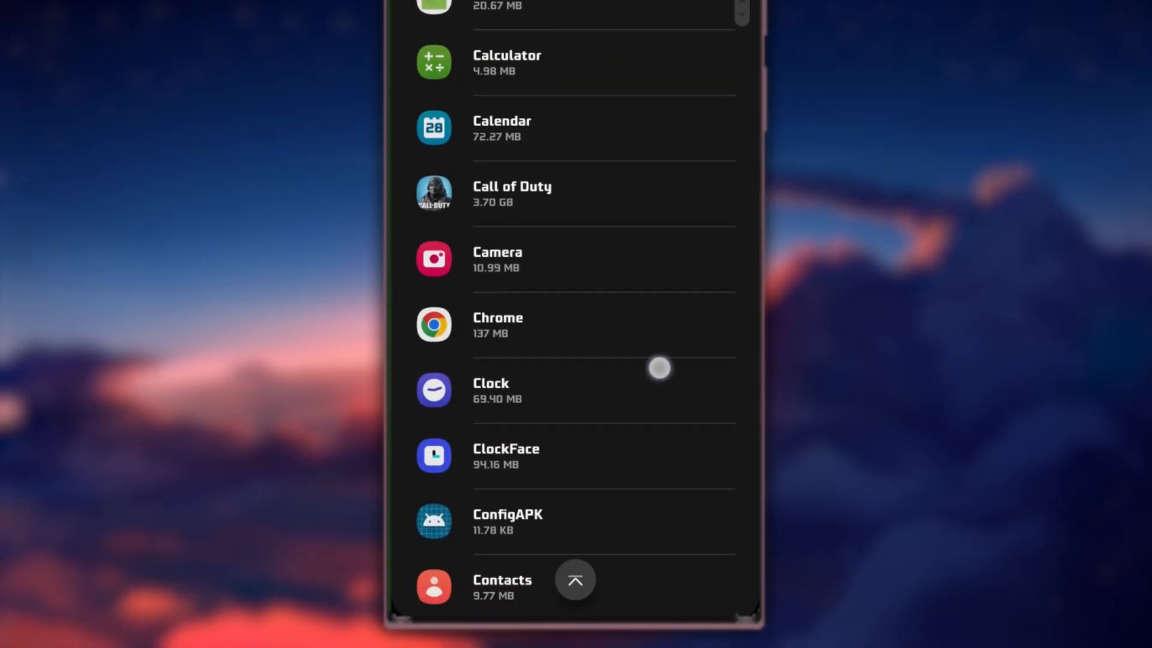
pyautogui.scroll(-3)
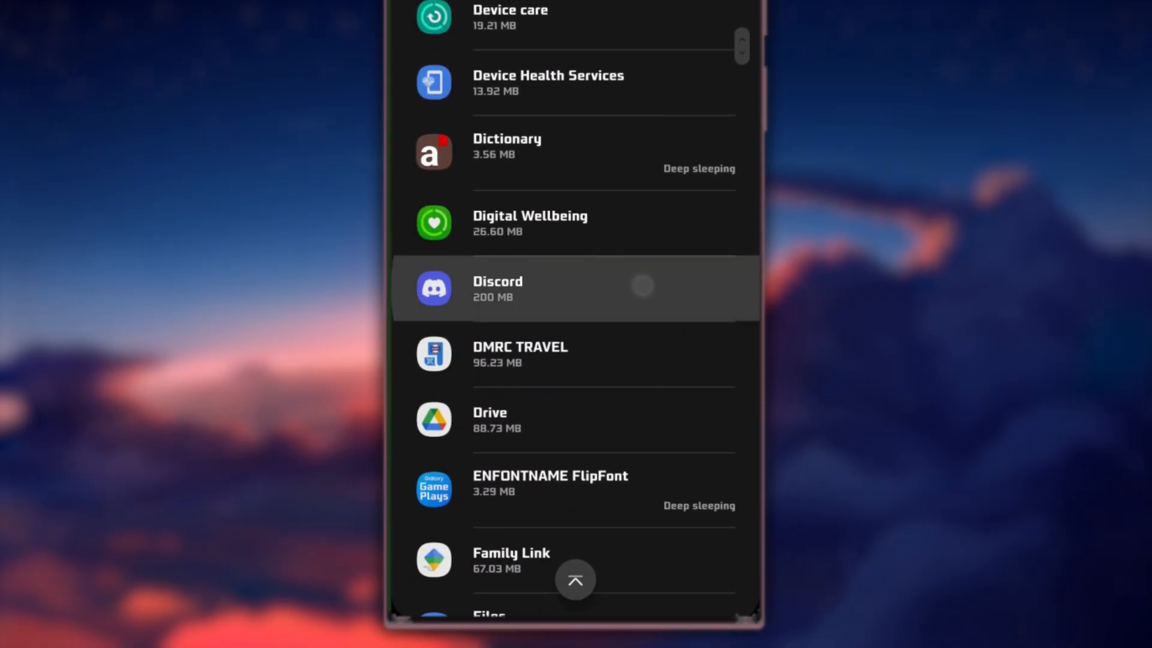
pyautogui.click(520, 288)
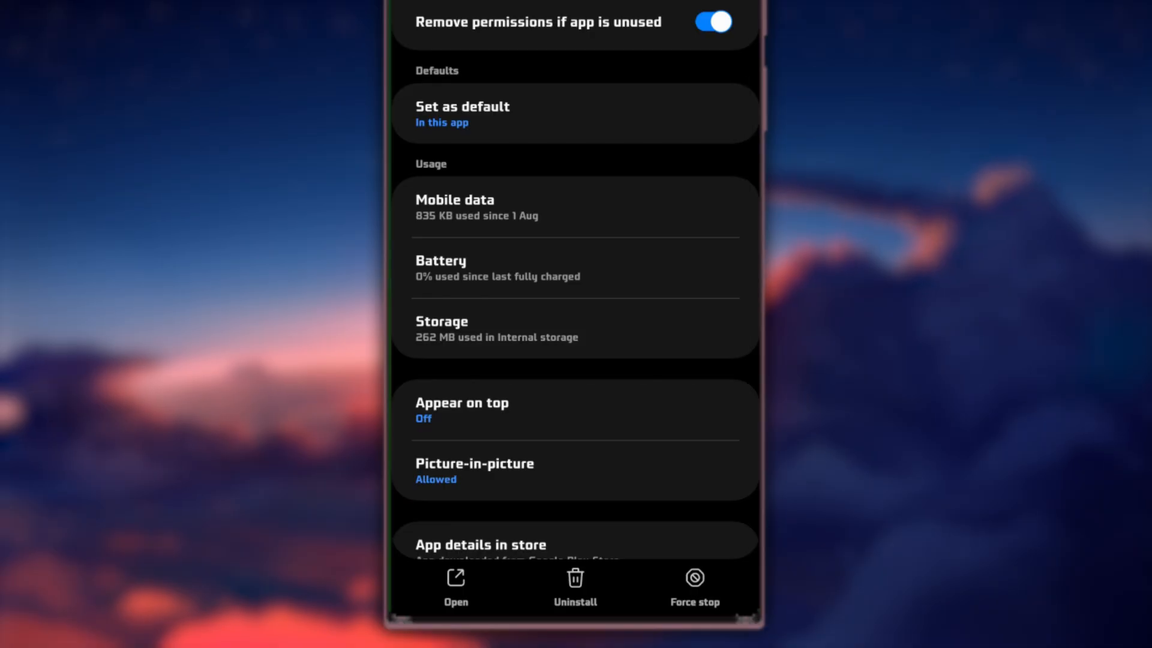
pyautogui.click(465, 329)
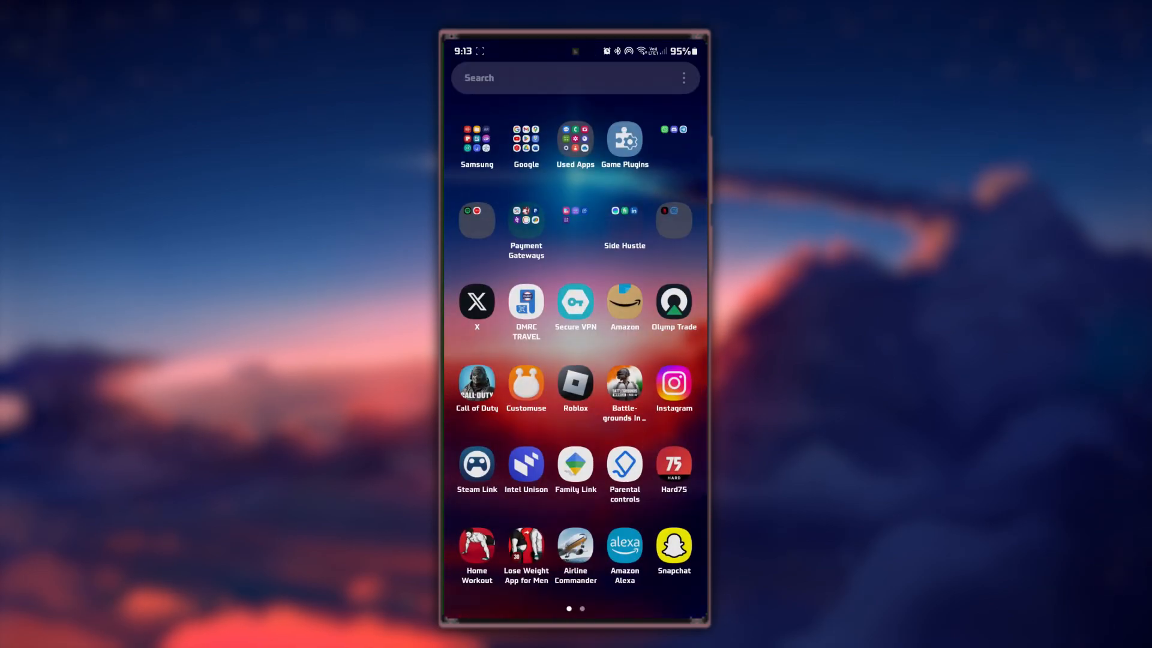
# - Search the Play Store for 'discord' via the 'dis' suggestion to check for updates
pyautogui.click(526, 138)
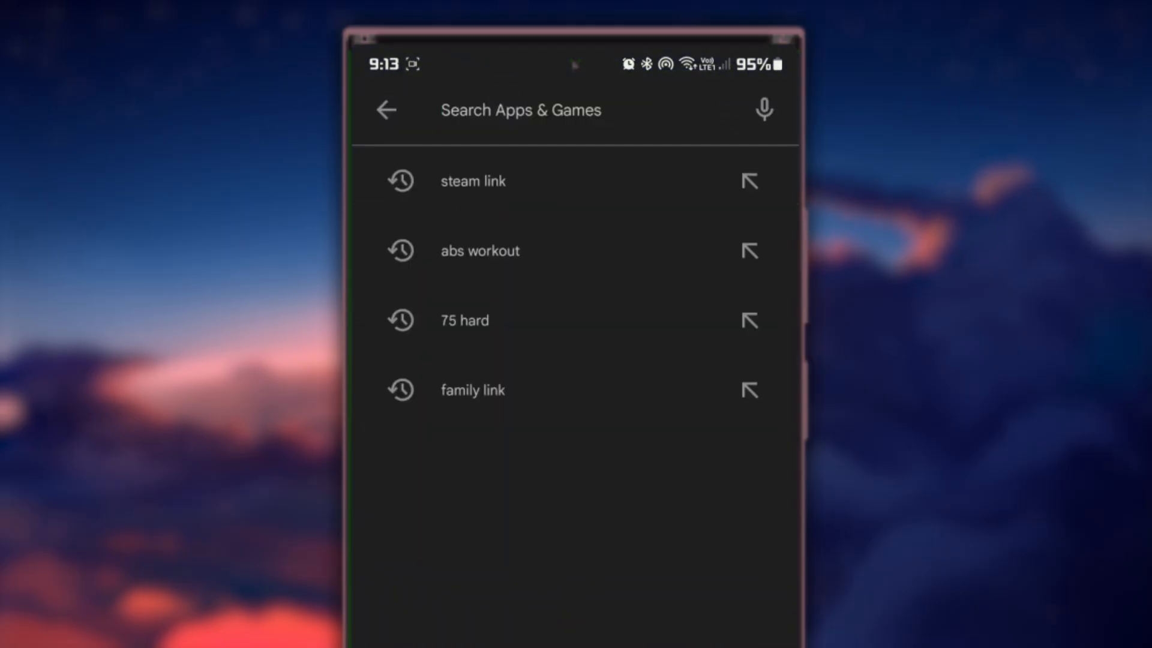
pyautogui.write('dis')
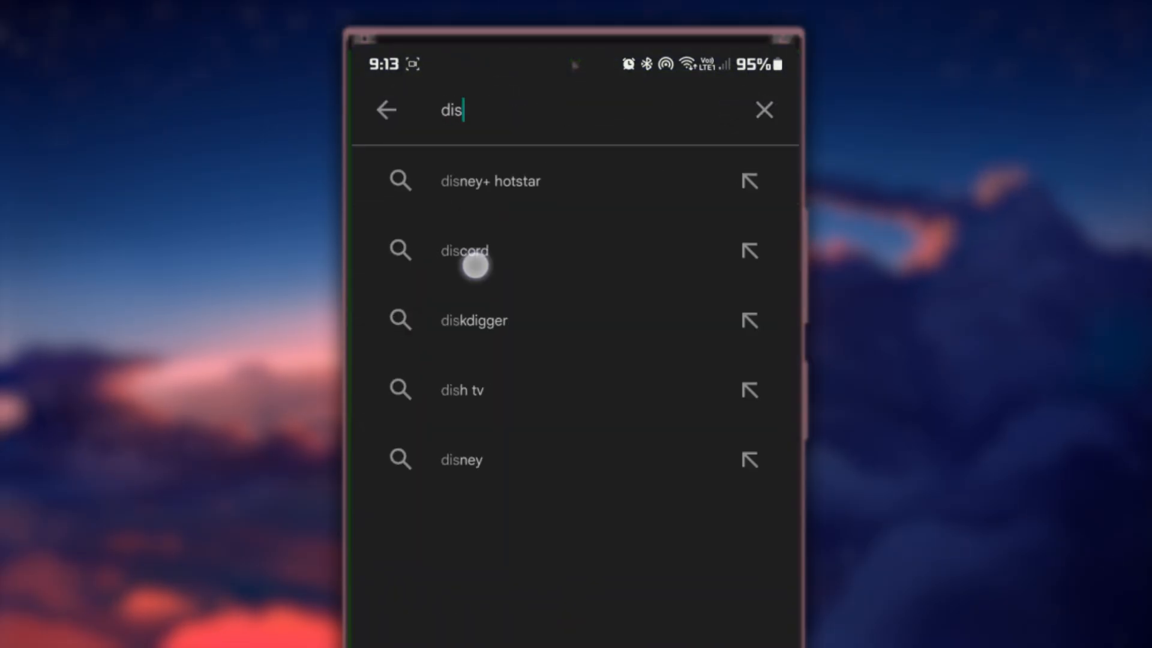
pyautogui.click(464, 250)
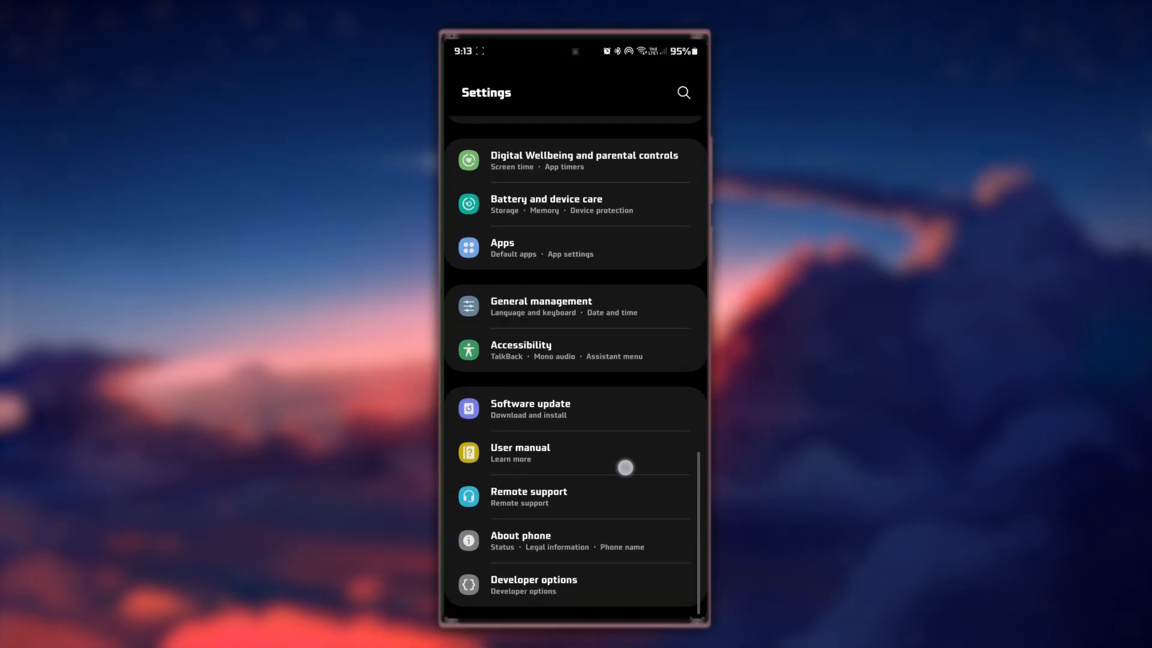
# - Open Software update in Settings and run Download and install
pyautogui.click(531, 409)
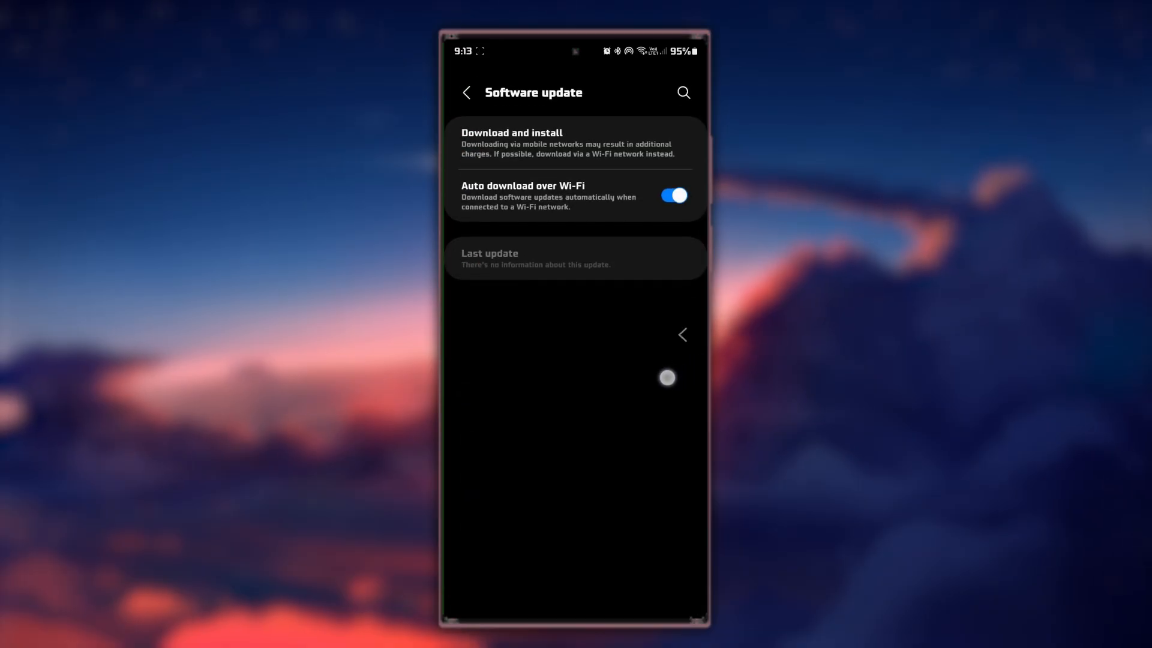
pyautogui.click(465, 92)
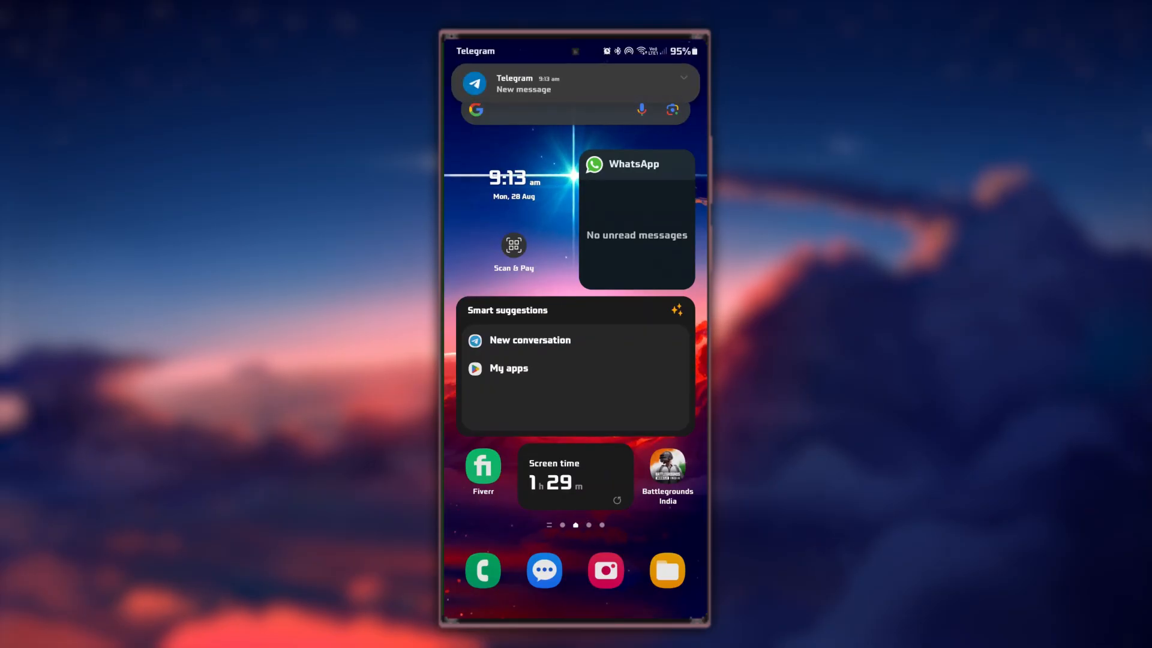
# - Swipe away the Telegram new-message notification banner
pyautogui.moveTo(575, 82); pyautogui.dragTo(808, 82)
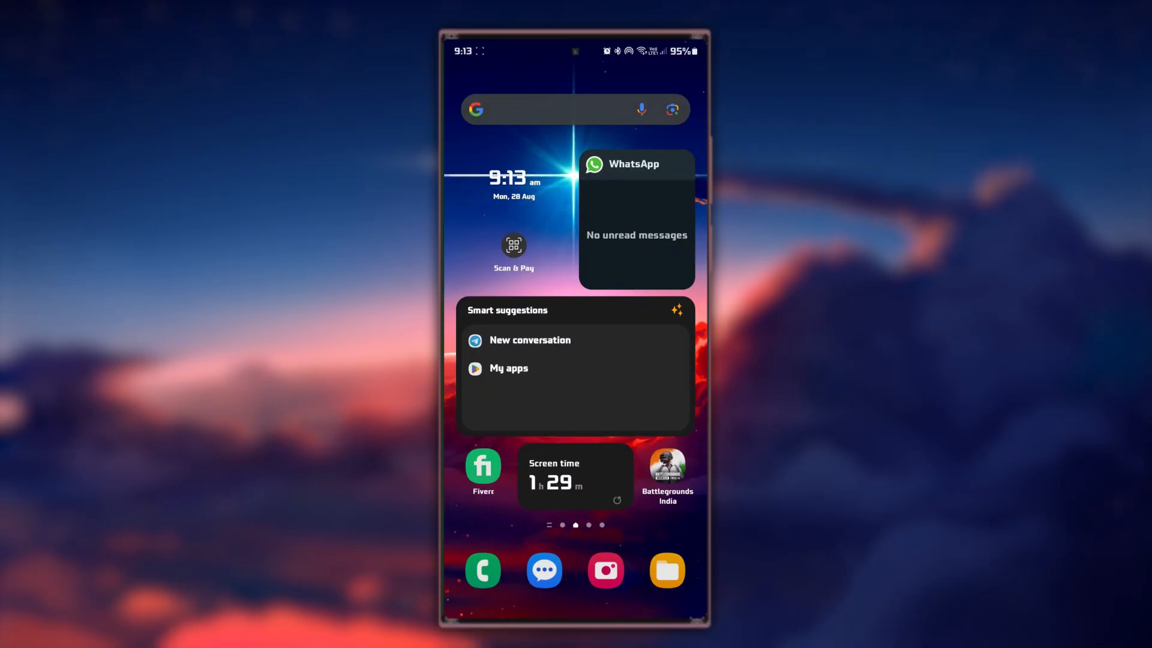